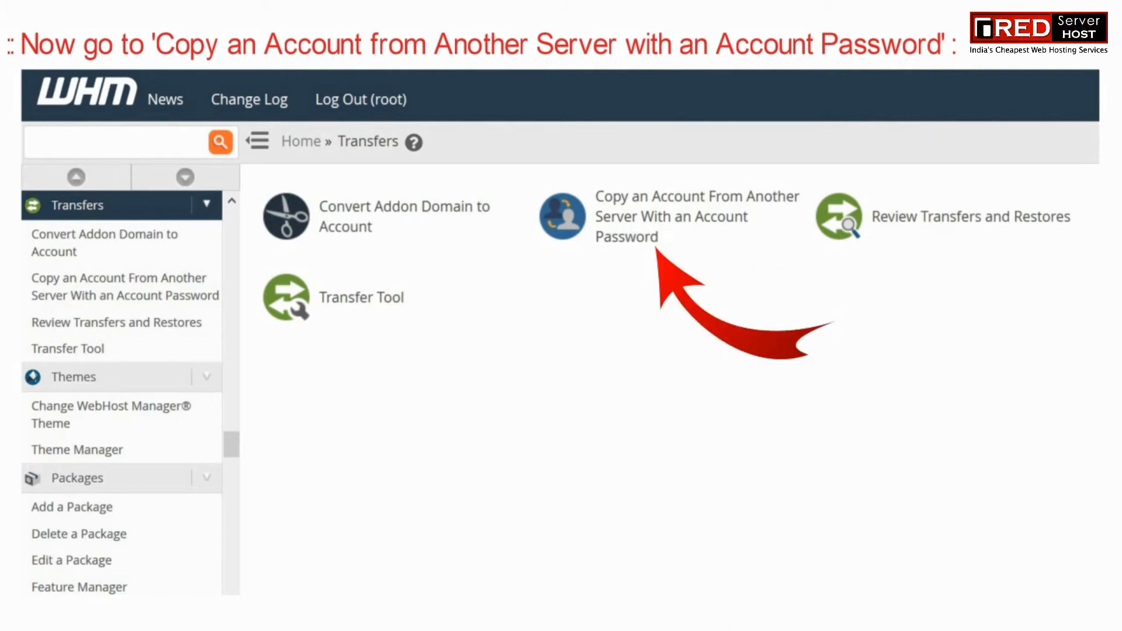
Step: Go to Copy an Account From Another Server With an Account Password and toggle Restricted Restore
click(562, 217)
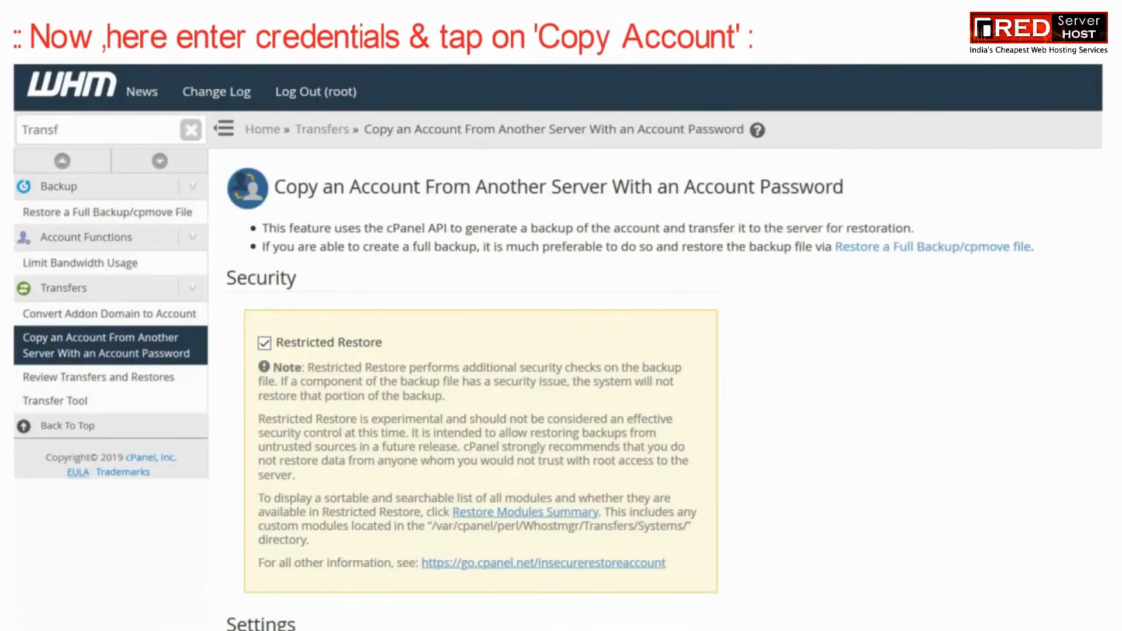
scroll(down, 3)
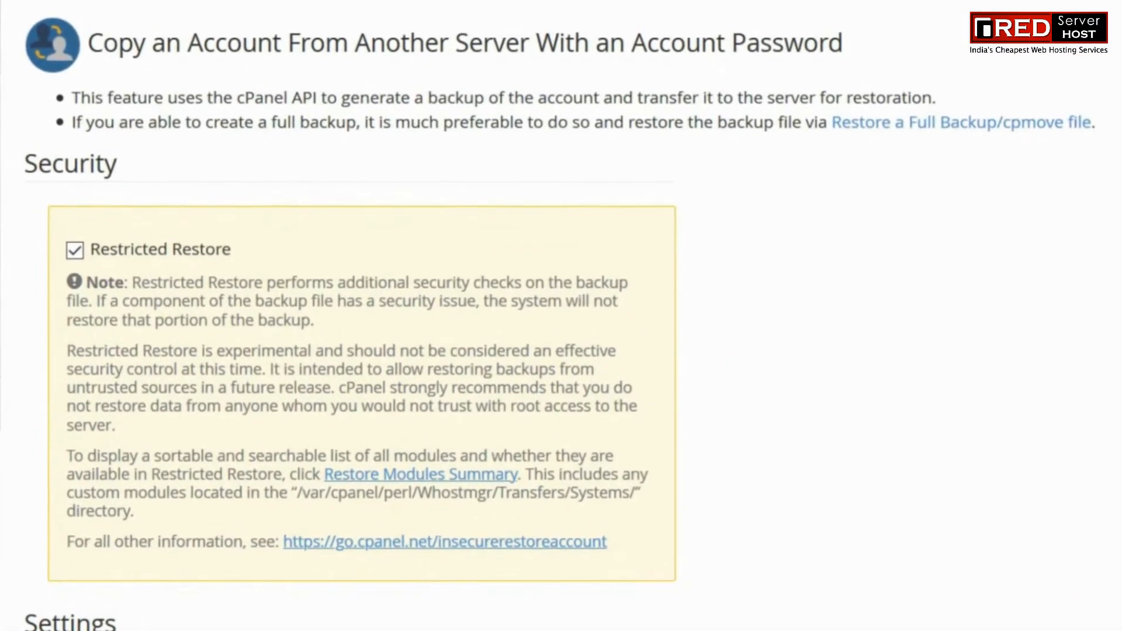
click(74, 249)
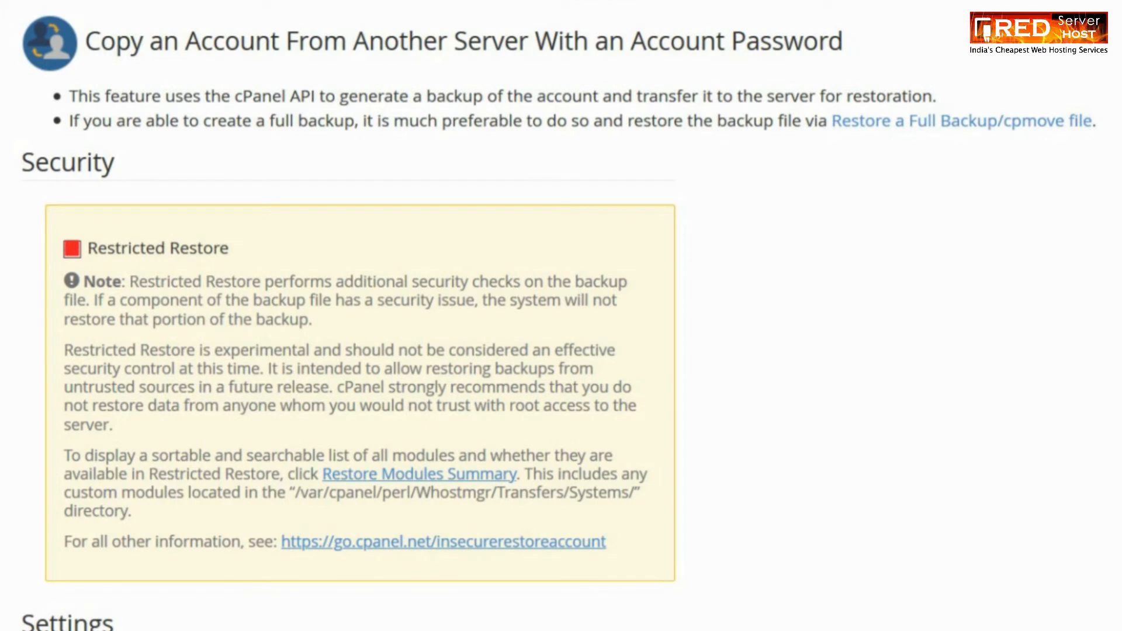
scroll(down, 3)
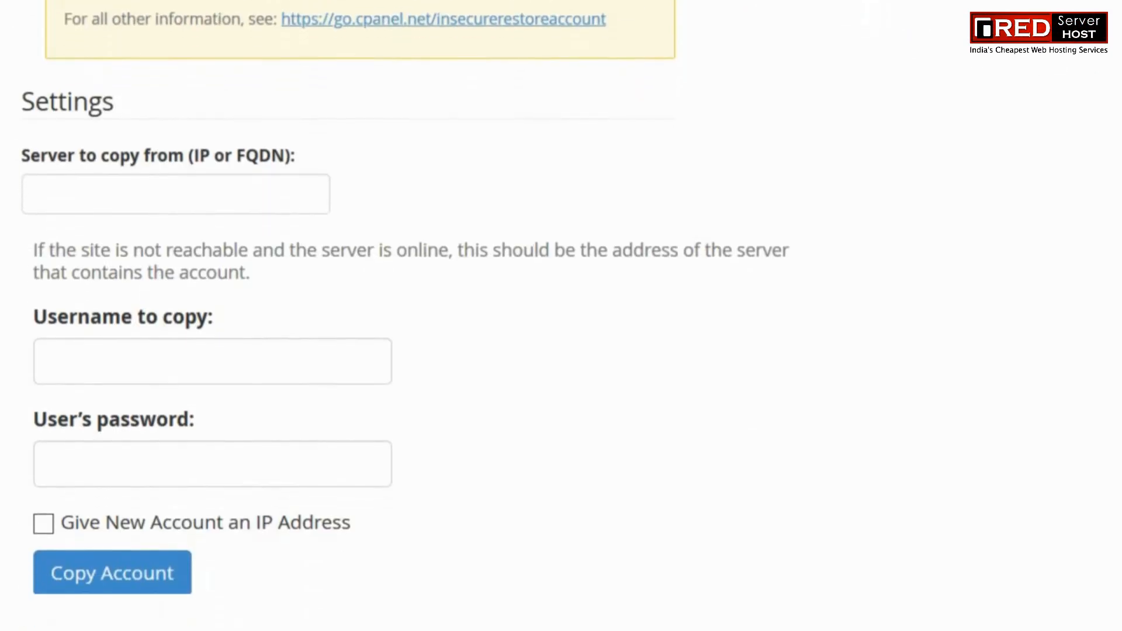
Step: Enter remote server 122.676.764.132 with its credentials and start the Copy Account transfer
text(122.676.764.132)
text(saifphotography)
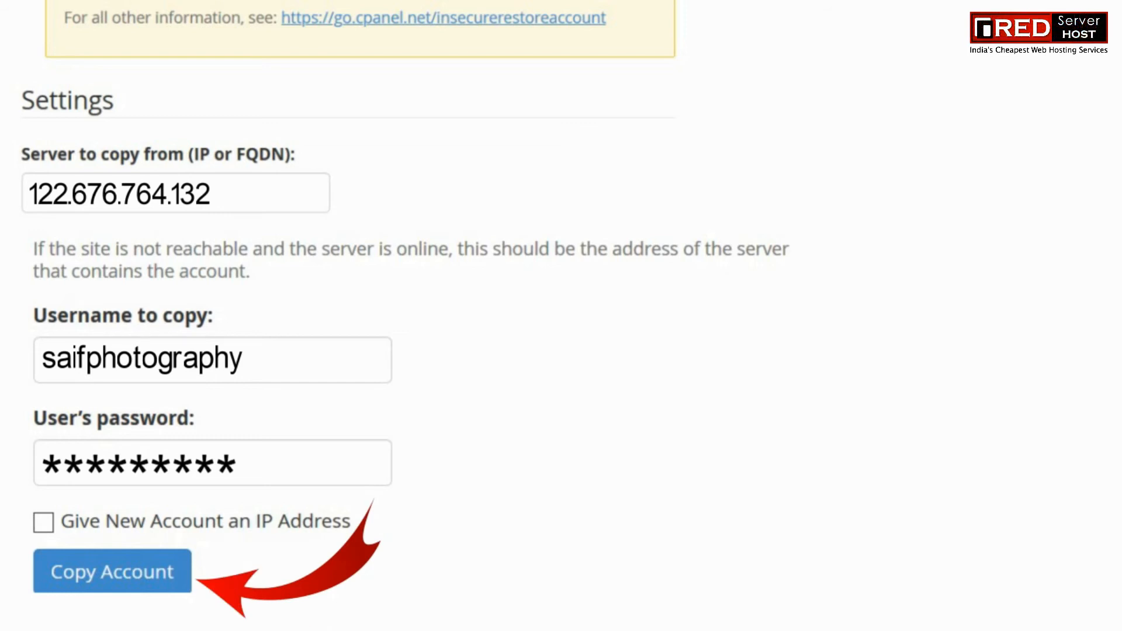
click(112, 571)
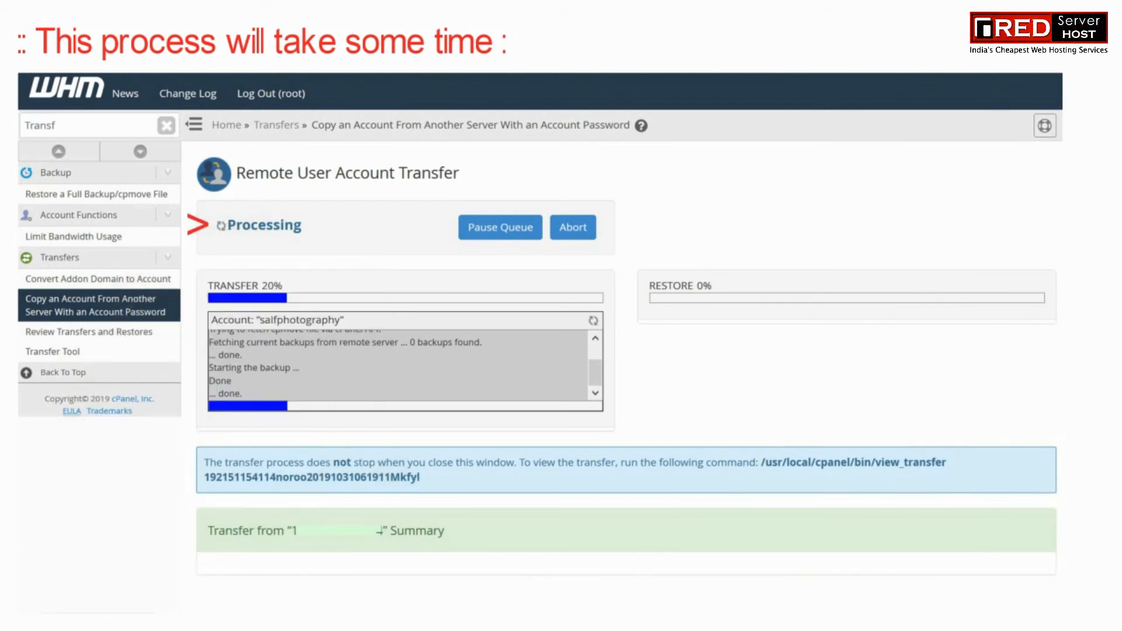